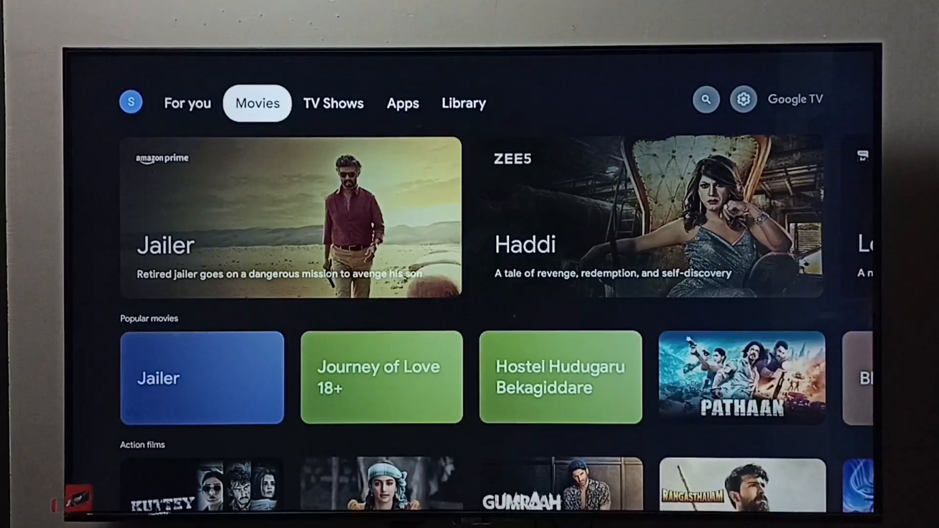
# Step: Go to the Apps tab and highlight Tools under App categories
pyautogui.click(403, 102)
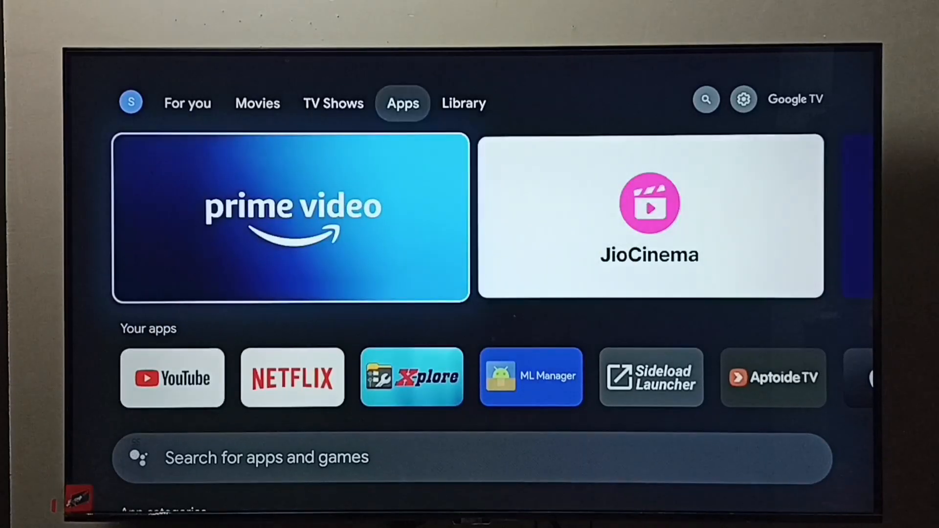
pyautogui.scroll(-3)
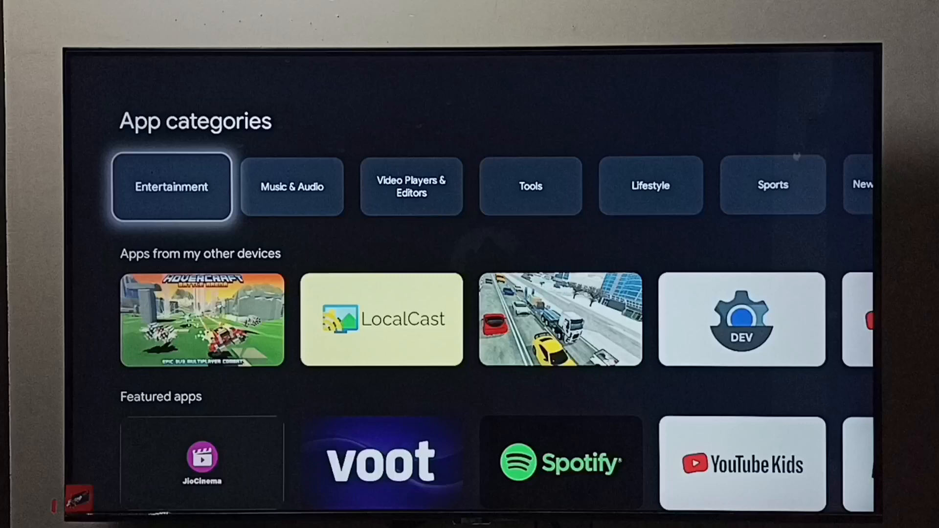
pyautogui.hscroll(3)
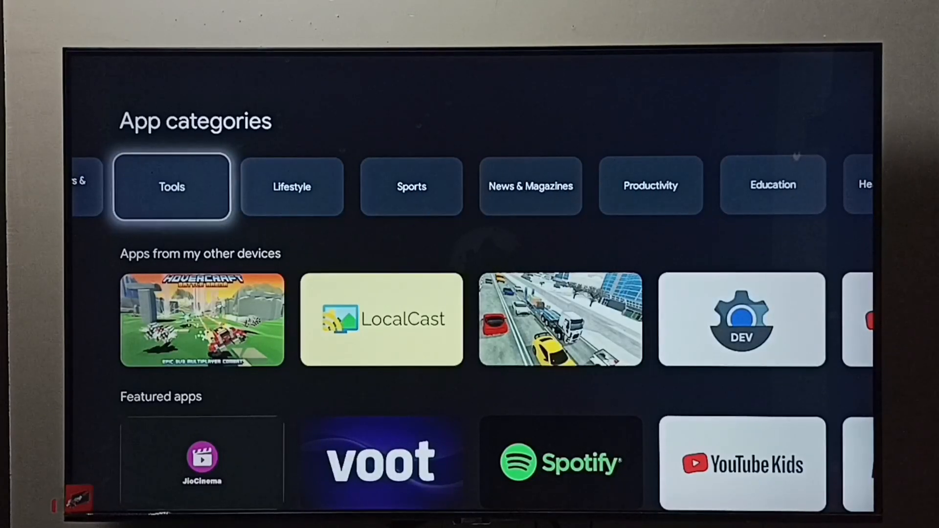
# Step: Browse the popular apps in the Tools category
pyautogui.click(172, 186)
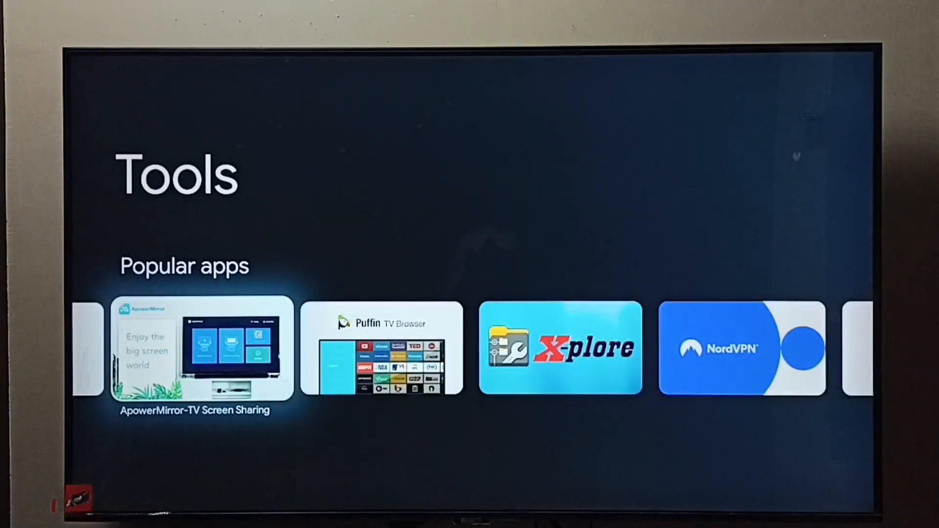
pyautogui.hscroll(3)
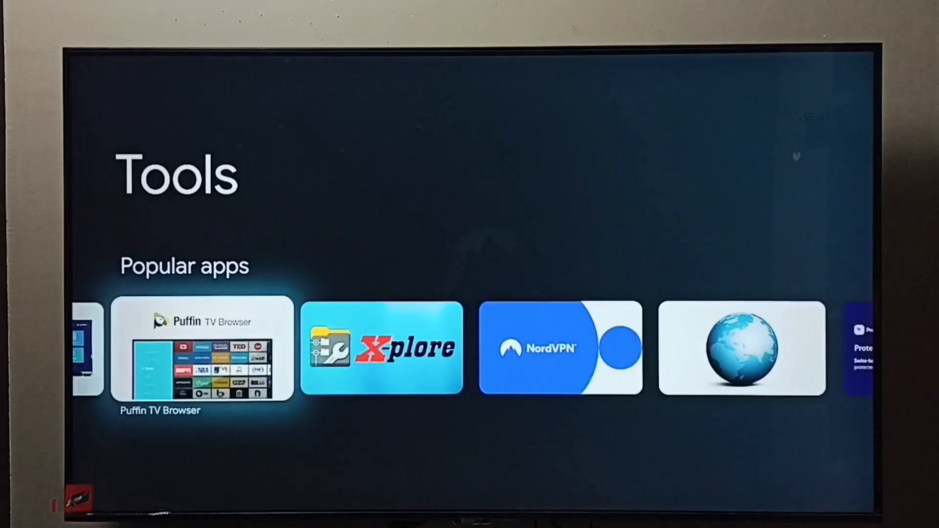
pyautogui.hscroll(3)
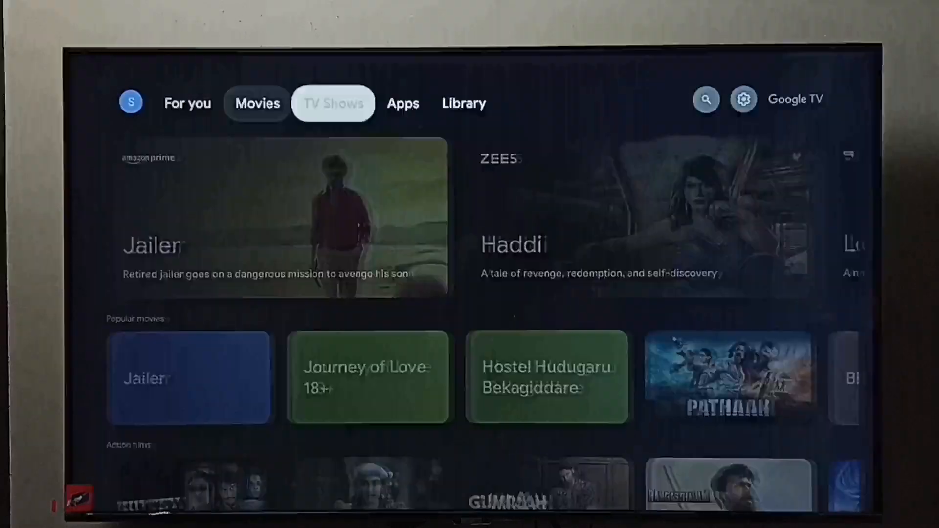
# Step: Go from quick settings to Settings, All apps, and scroll to X-plore
pyautogui.click(742, 99)
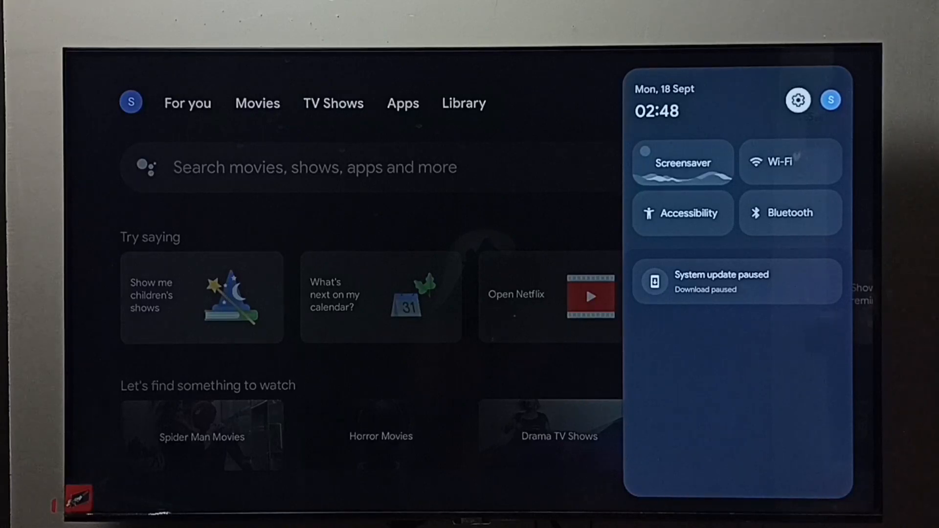
pyautogui.click(798, 99)
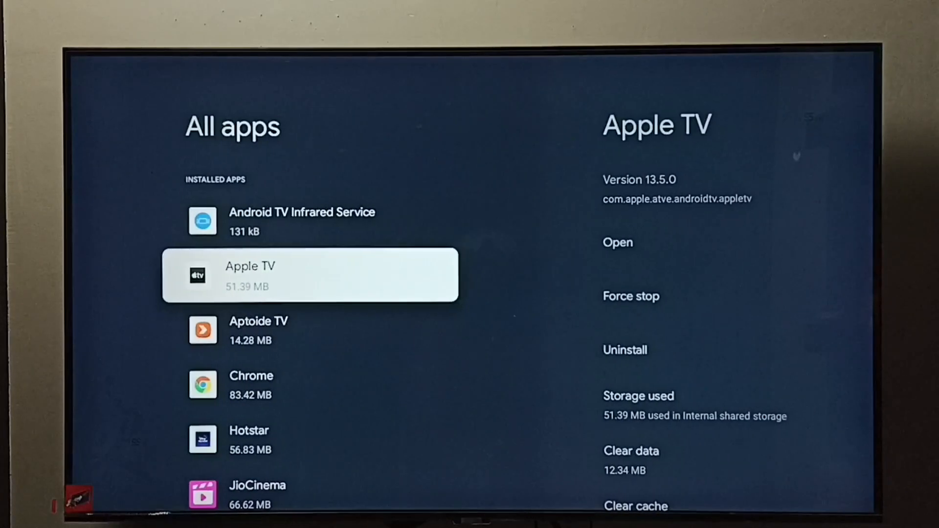
pyautogui.scroll(-3)
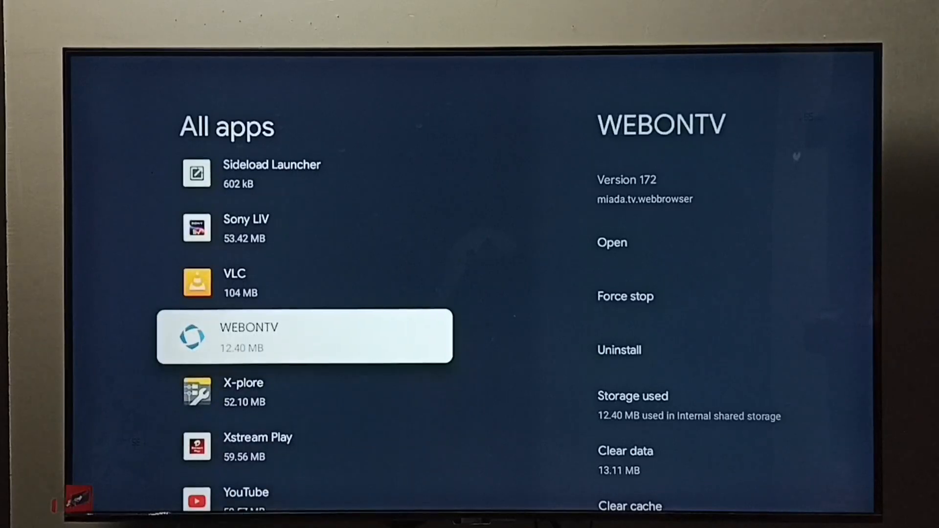
pyautogui.scroll(-3)
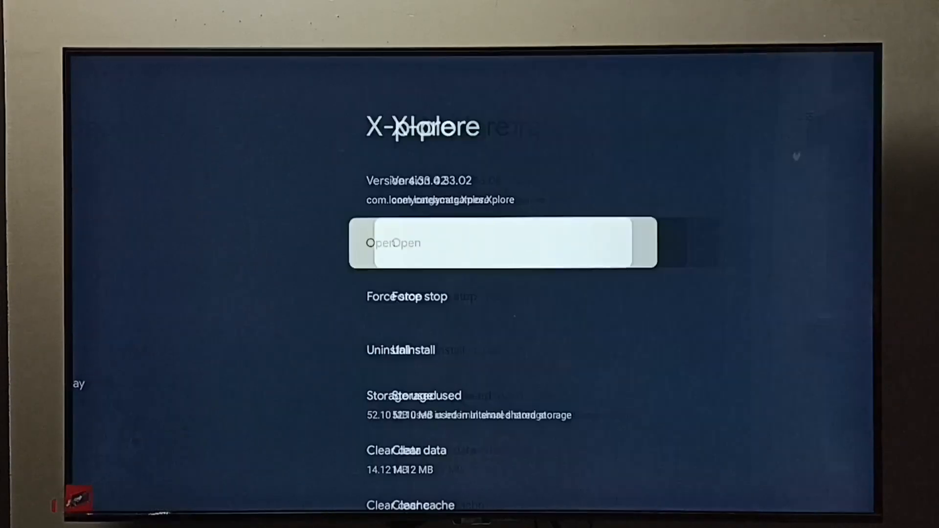
# Step: Set X-plore's Files and media permission to Allow all the time
pyautogui.scroll(-3)
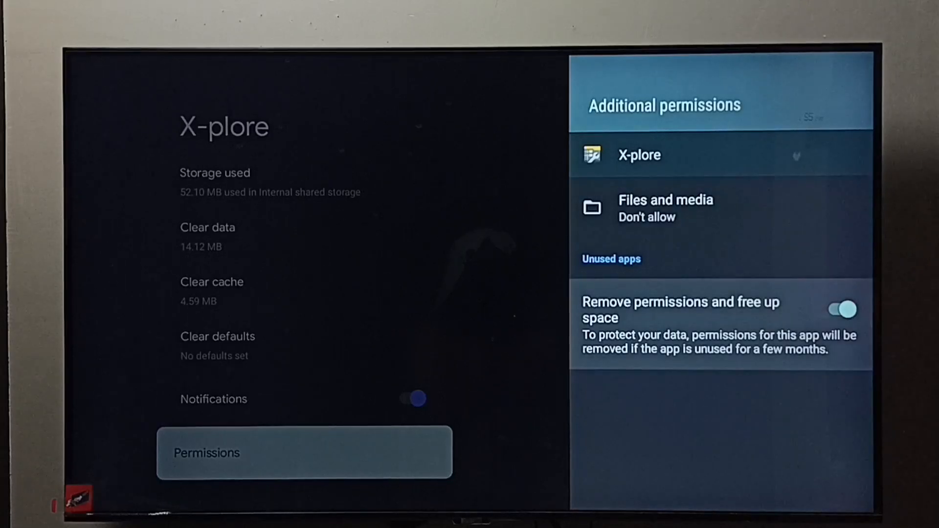
pyautogui.click(664, 208)
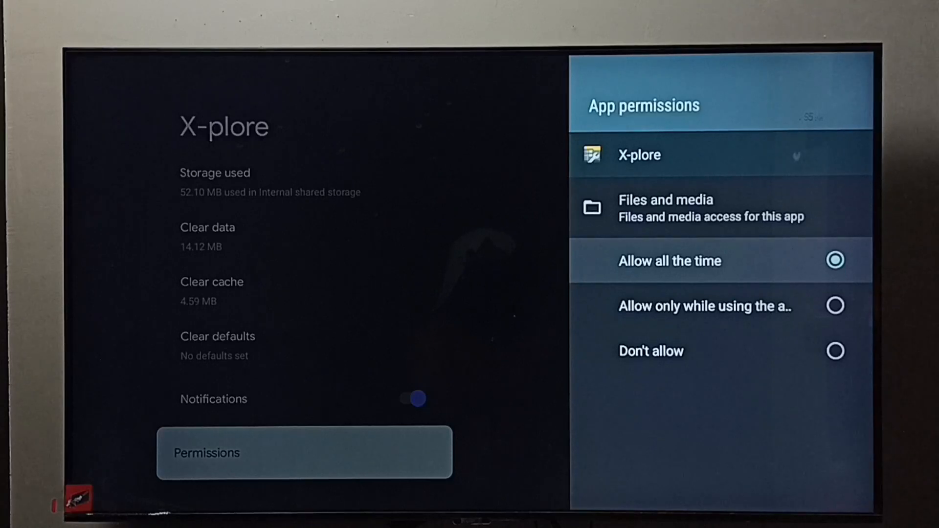
pyautogui.click(670, 261)
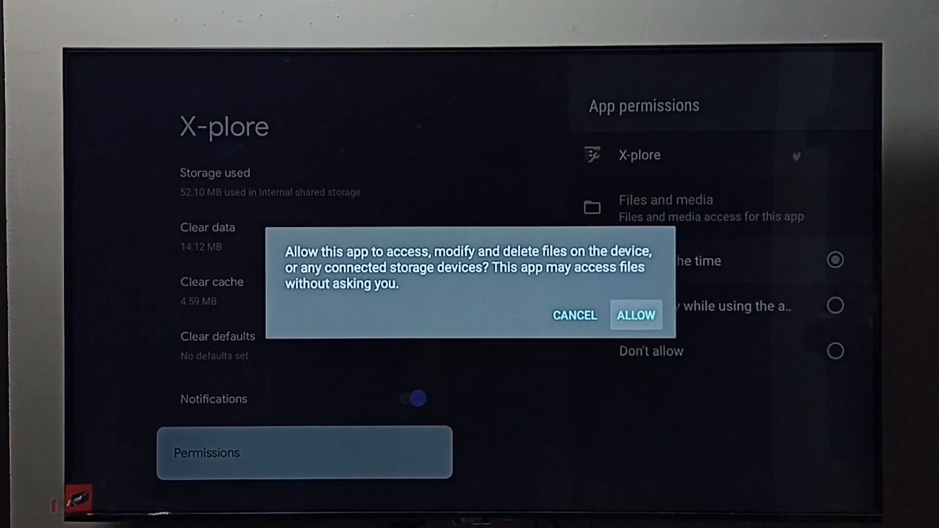
pyautogui.click(635, 315)
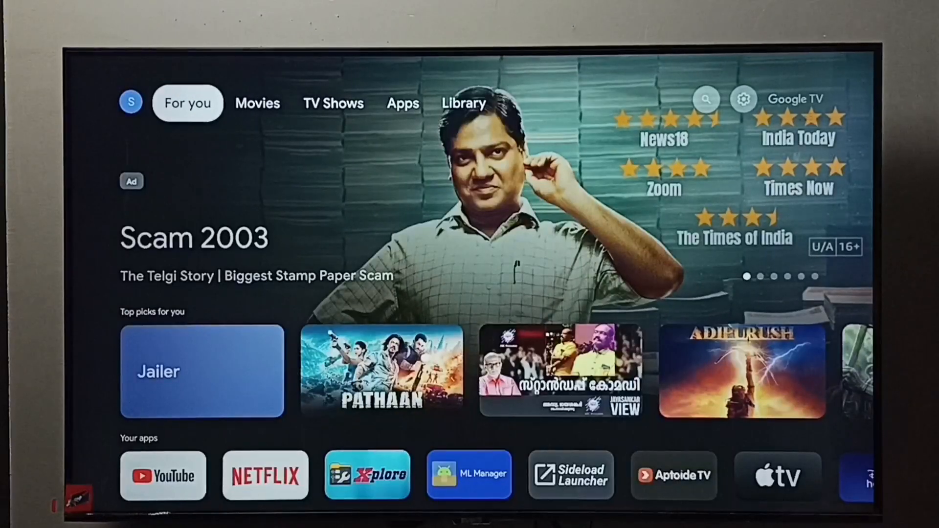
# Step: Open X-plore from Your apps on the Apps tab
pyautogui.click(402, 102)
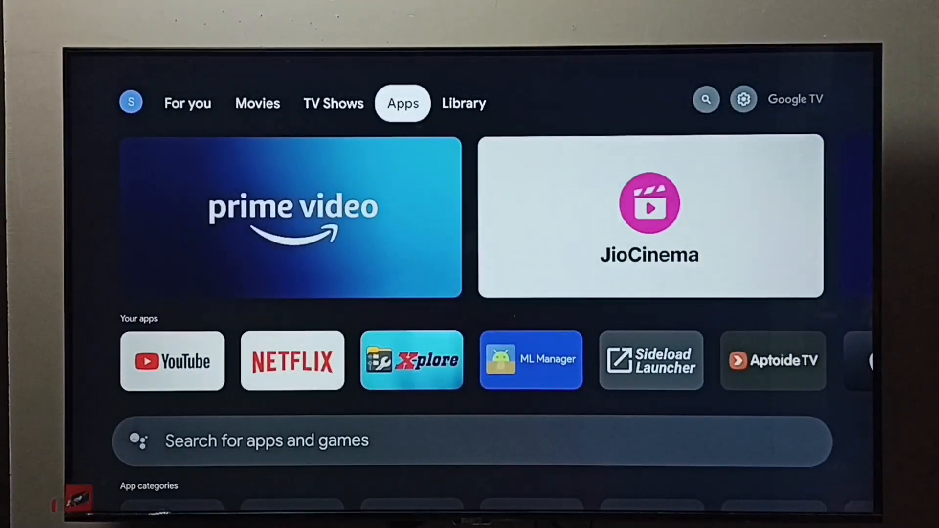
pyautogui.scroll(-3)
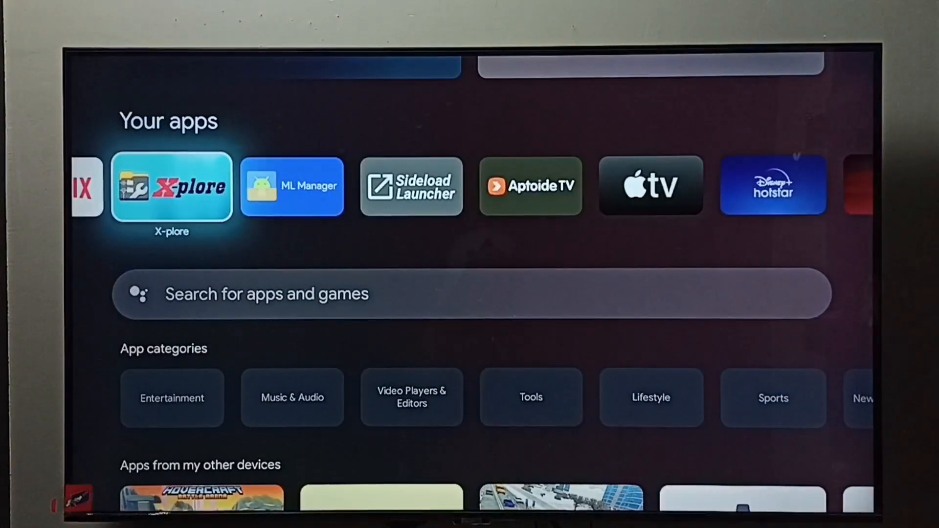
pyautogui.click(172, 186)
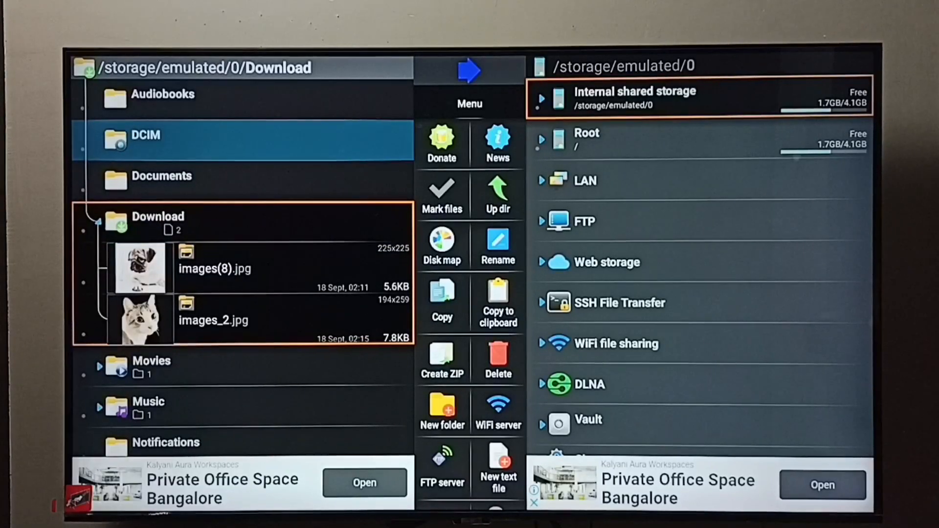
# Step: Delete images(8).jpg from the Download folder and confirm with OK
pyautogui.click(158, 216)
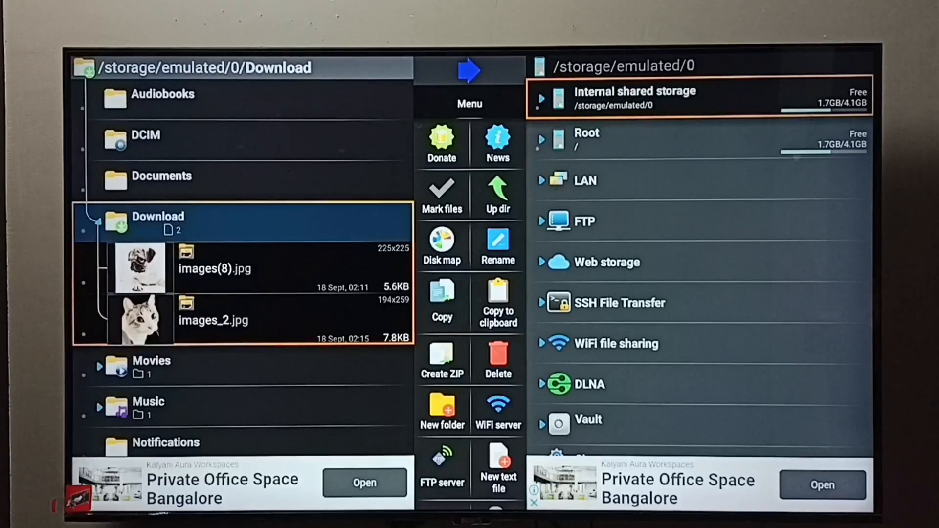
pyautogui.click(240, 269)
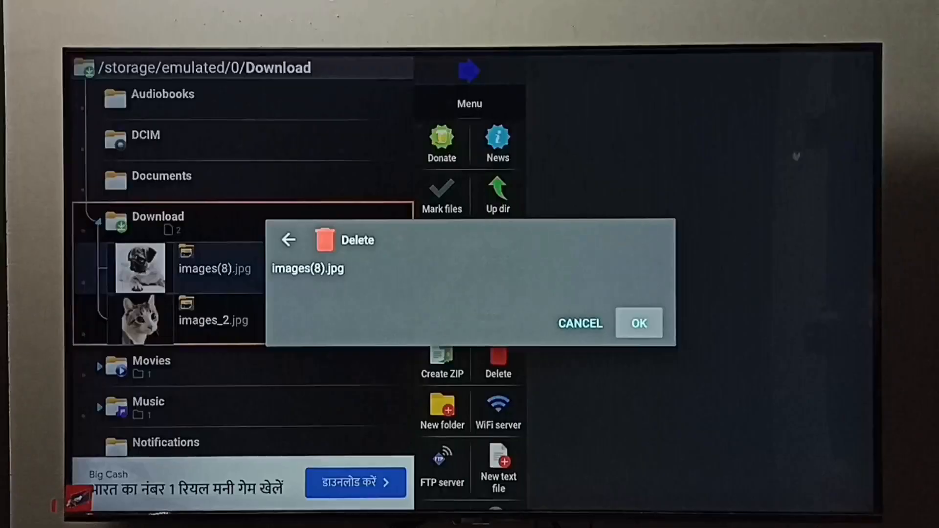
pyautogui.click(639, 323)
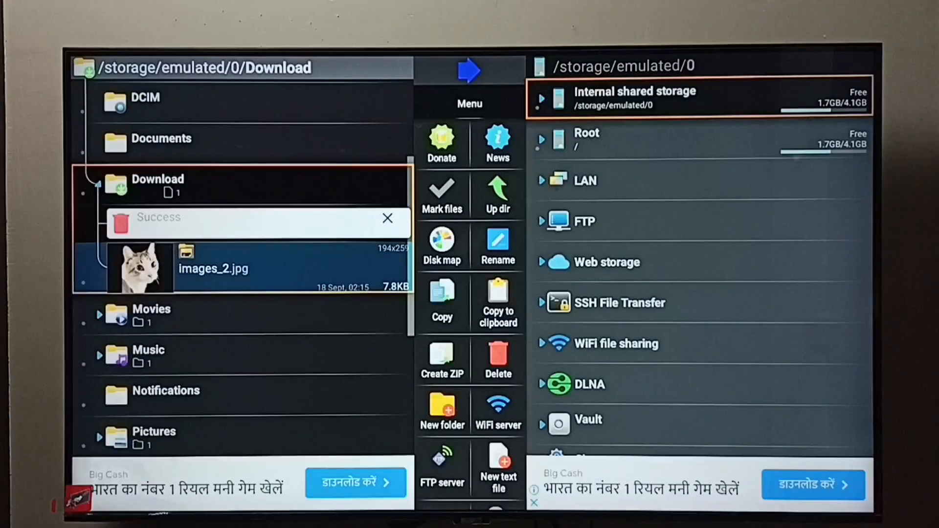